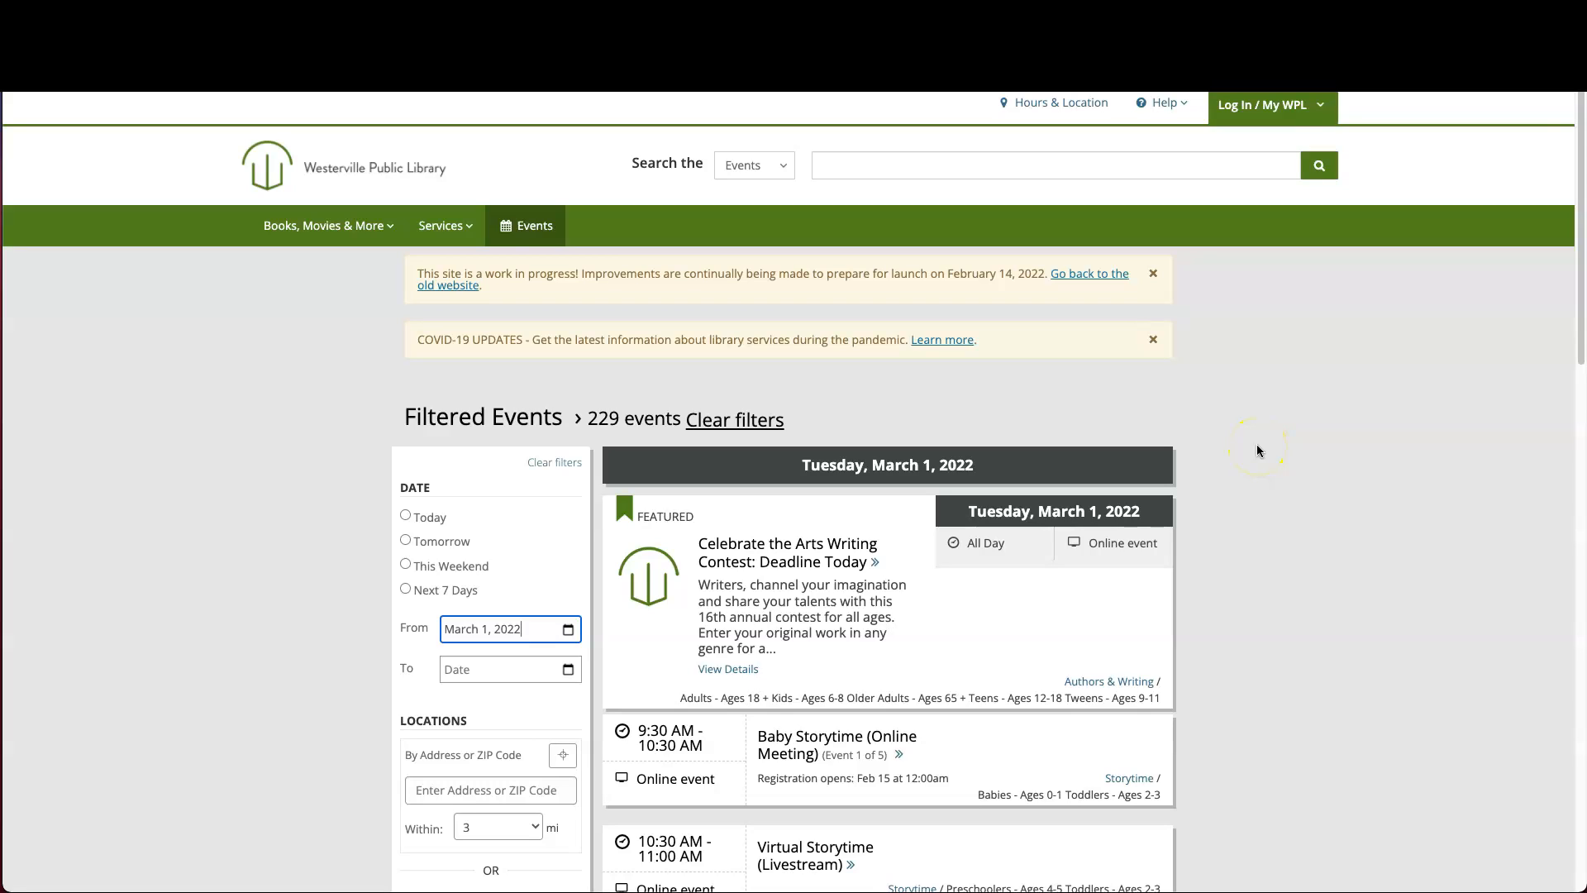
mouse_move(1239, 496)
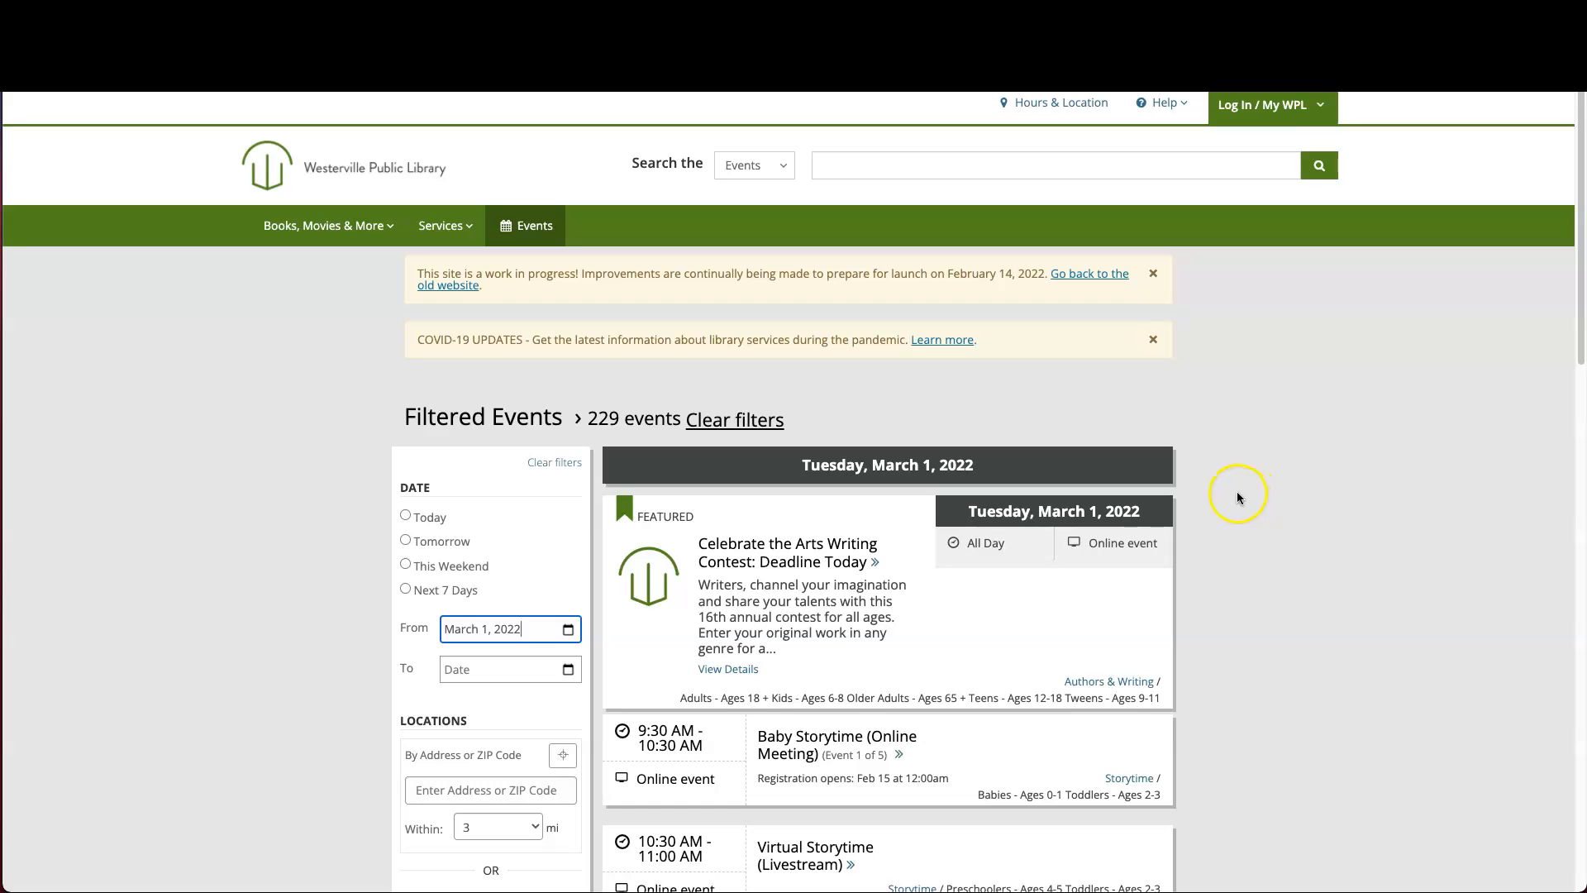
Scroll the filtered events list down to the Mindfulness 101 (In Person) listing
scroll("down", 3)
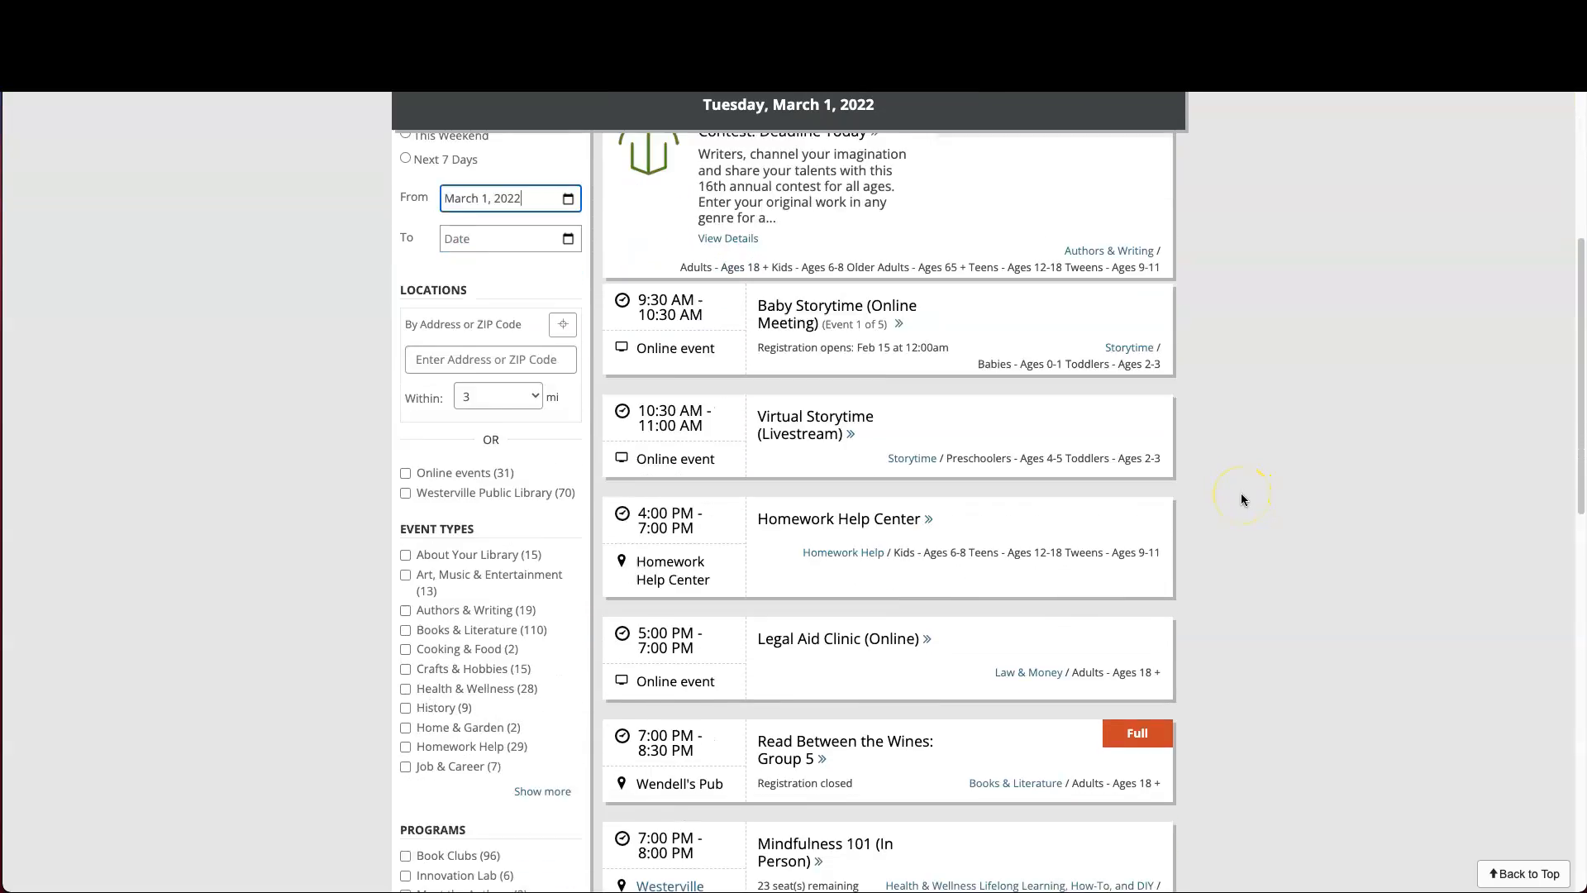
scroll("down", 3)
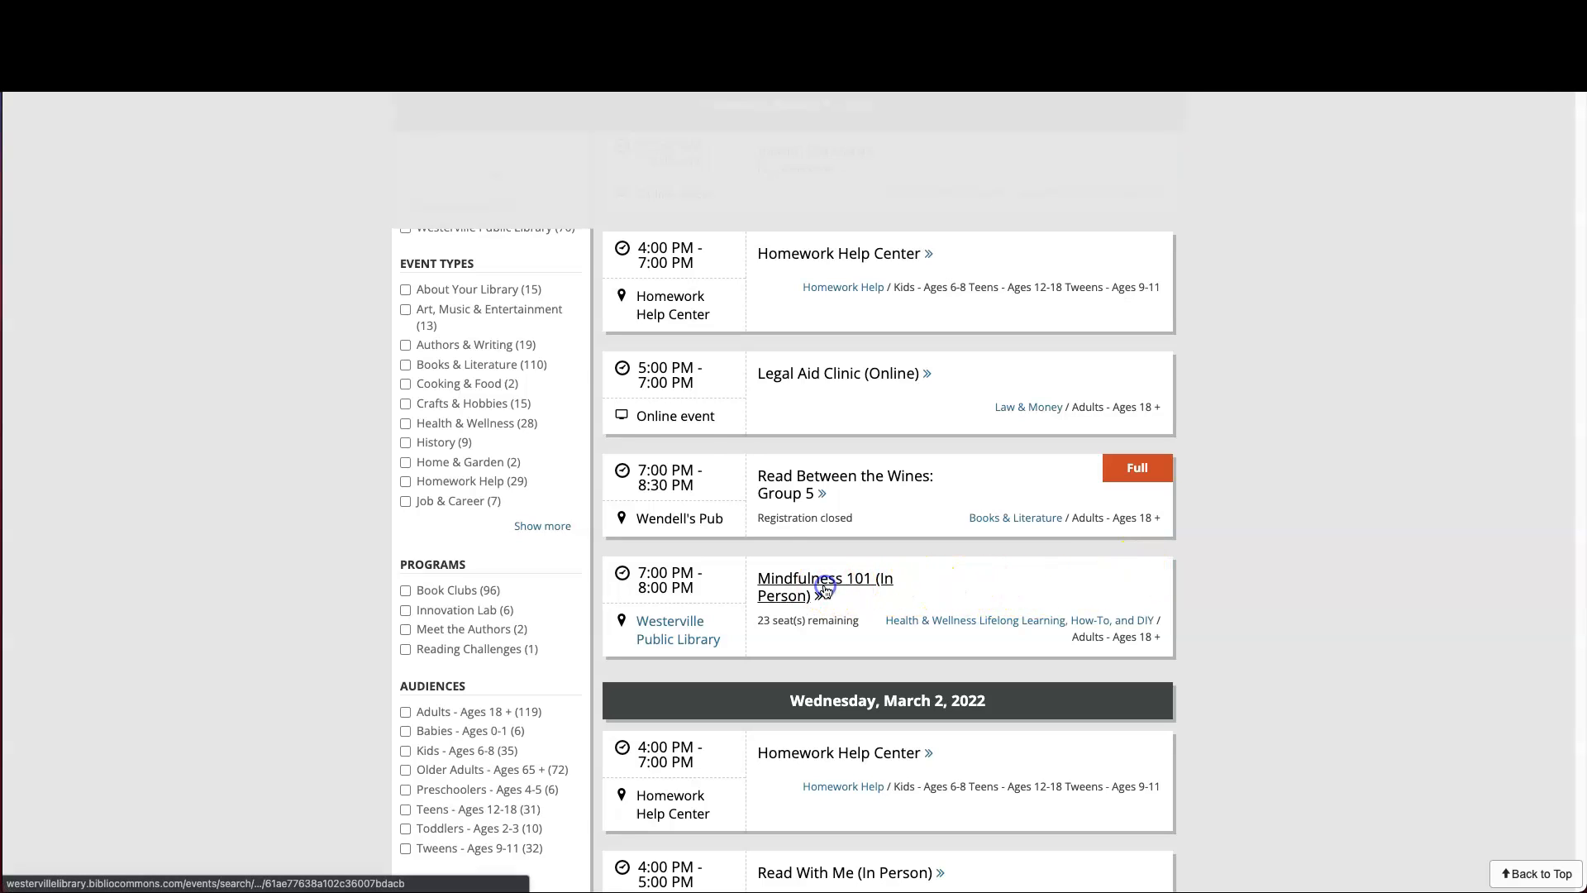
Open the Mindfulness 101 (In Person) event and start registration
left_click(823, 578)
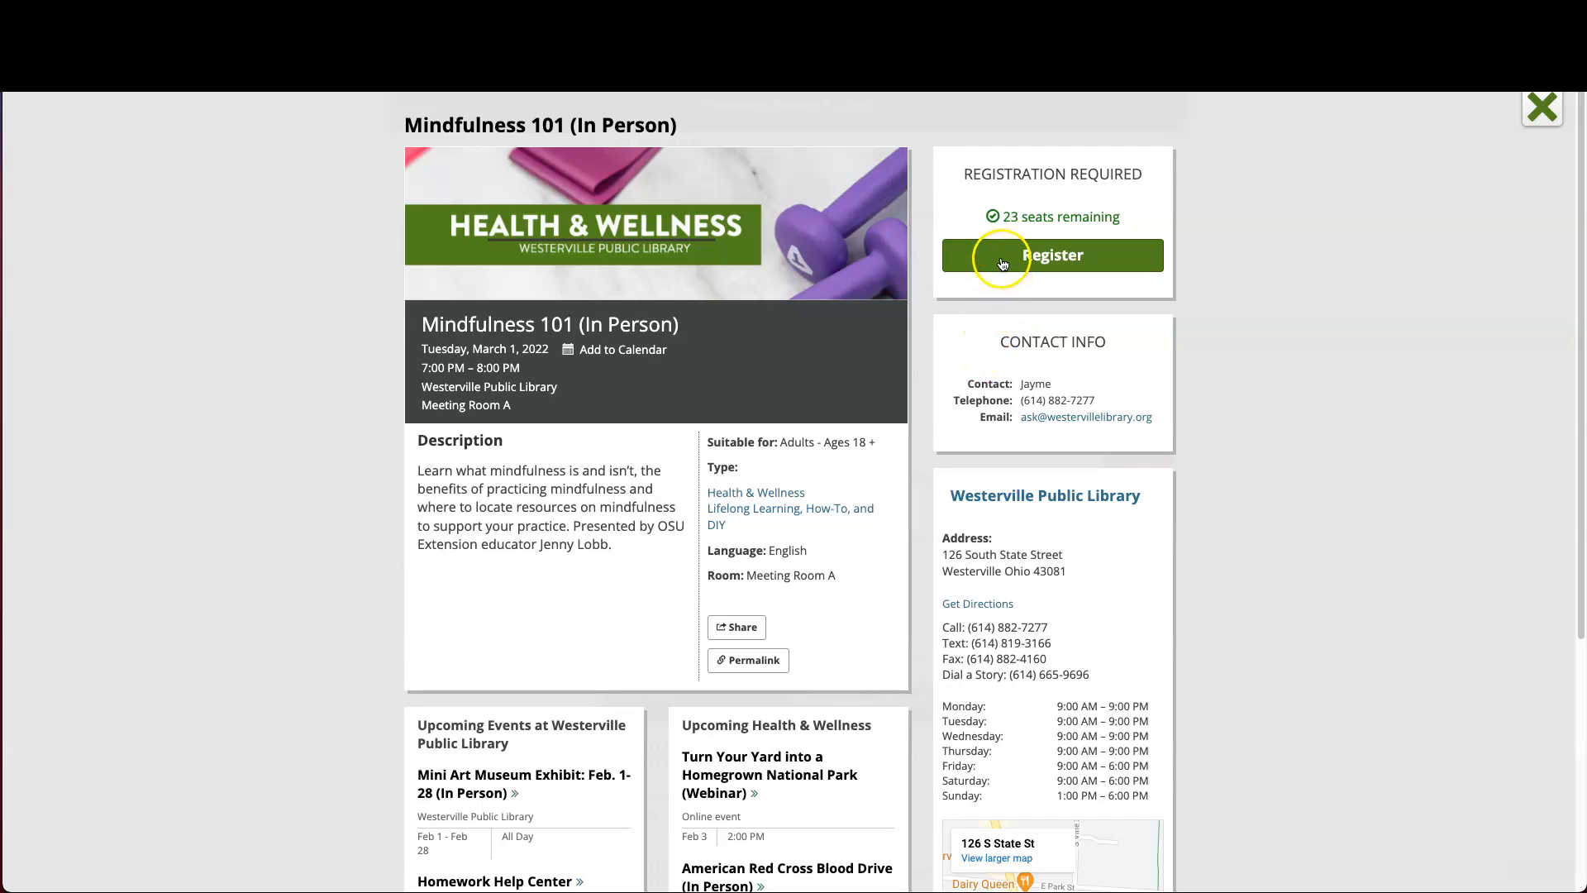
left_click(1052, 254)
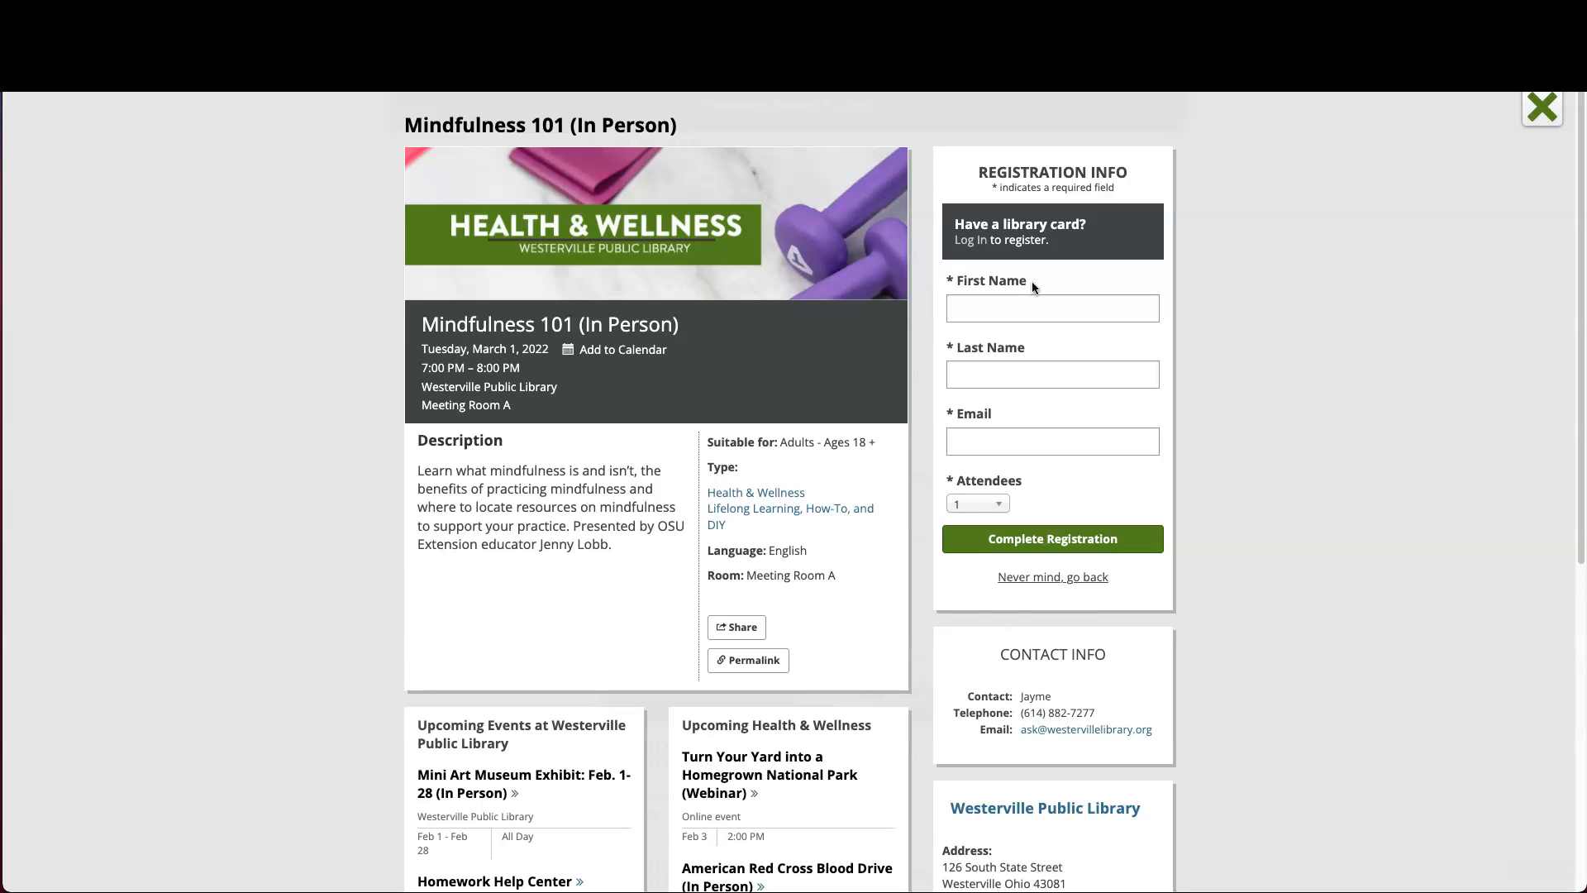
Choose library card login and enter the card barcode and PIN
left_click(970, 240)
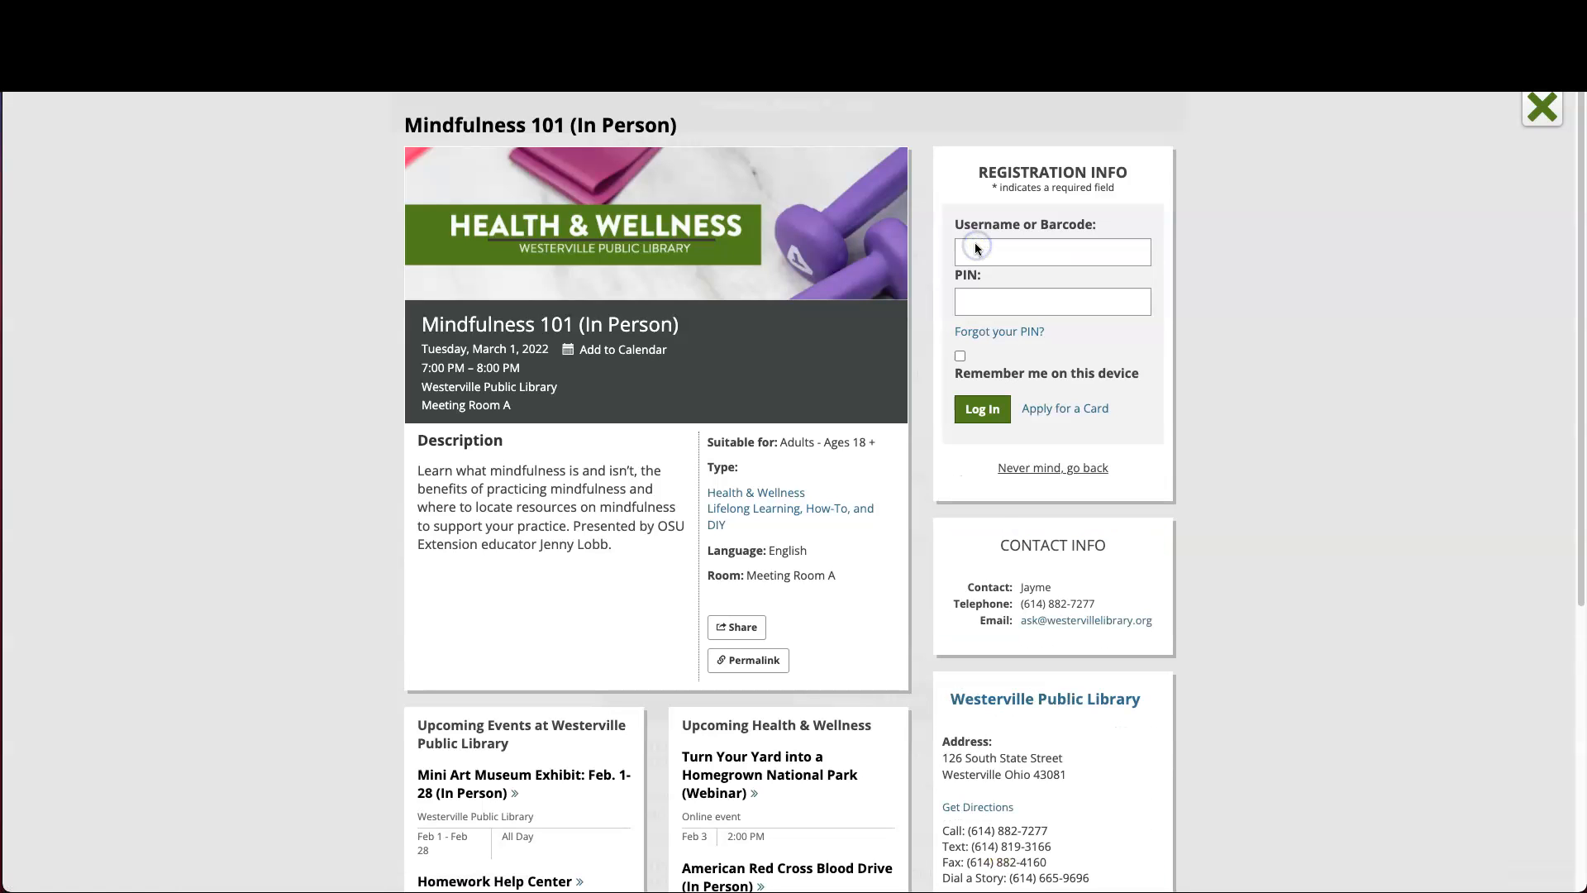
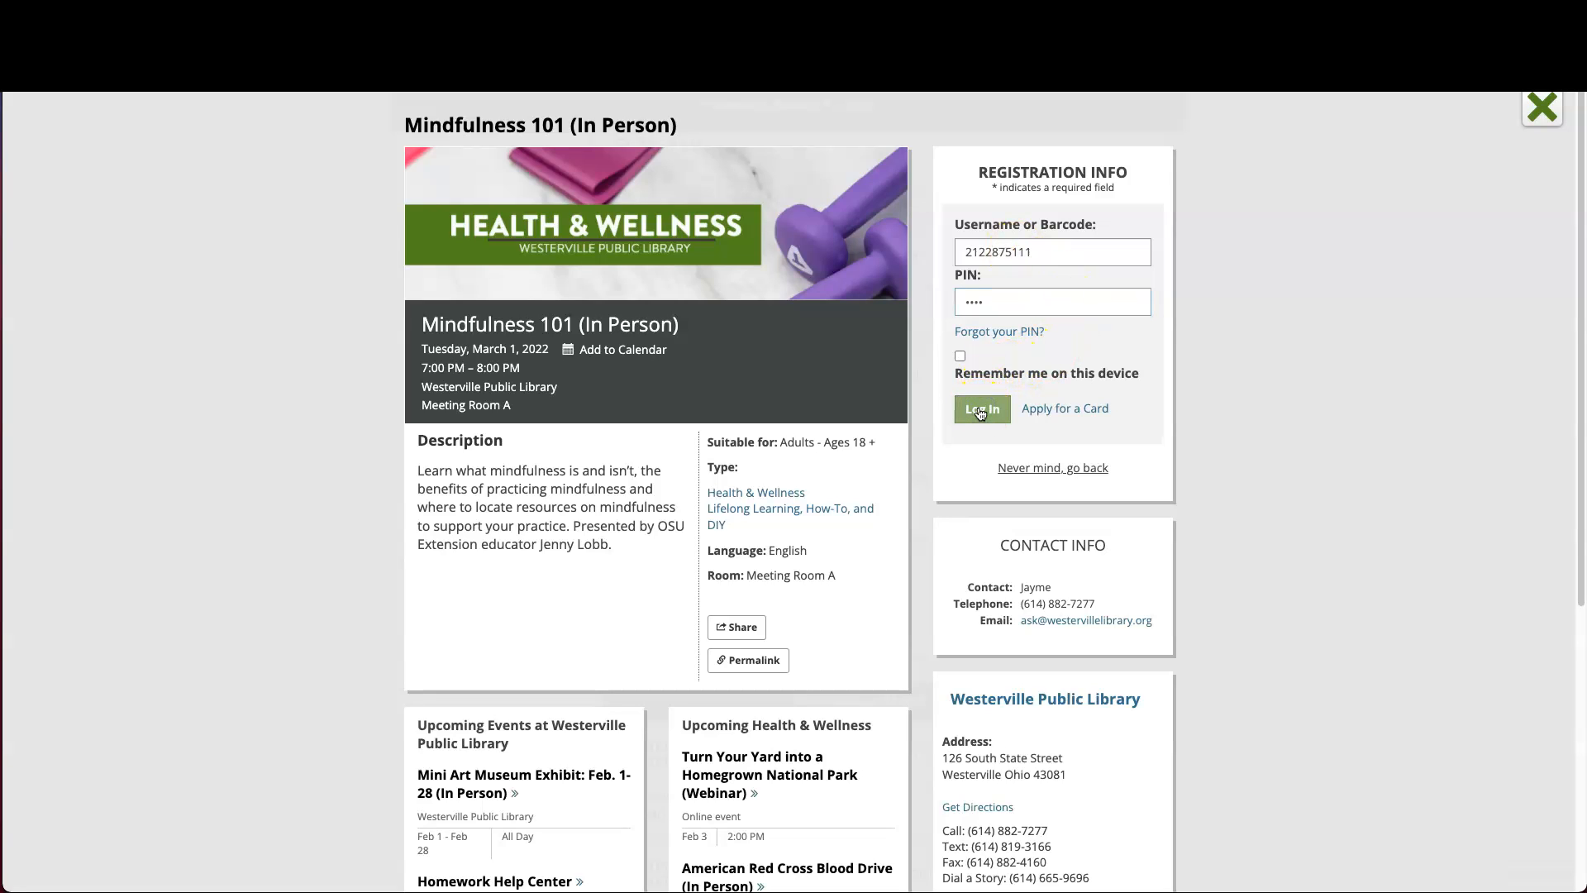
Log in with the library card to prefill name and email
left_click(982, 408)
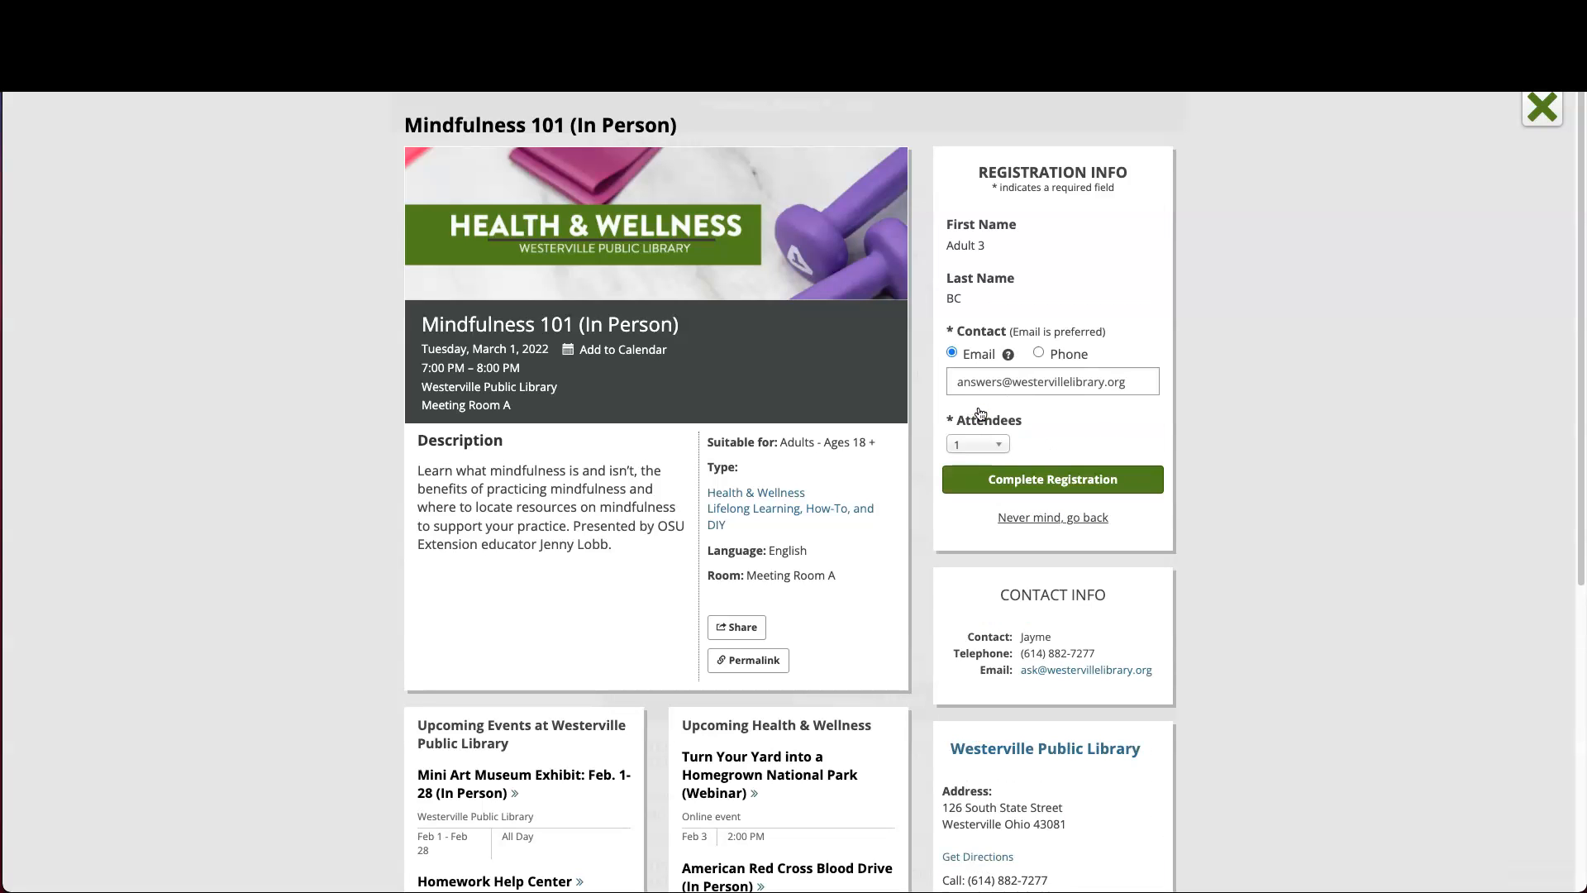
mouse_move(1037, 413)
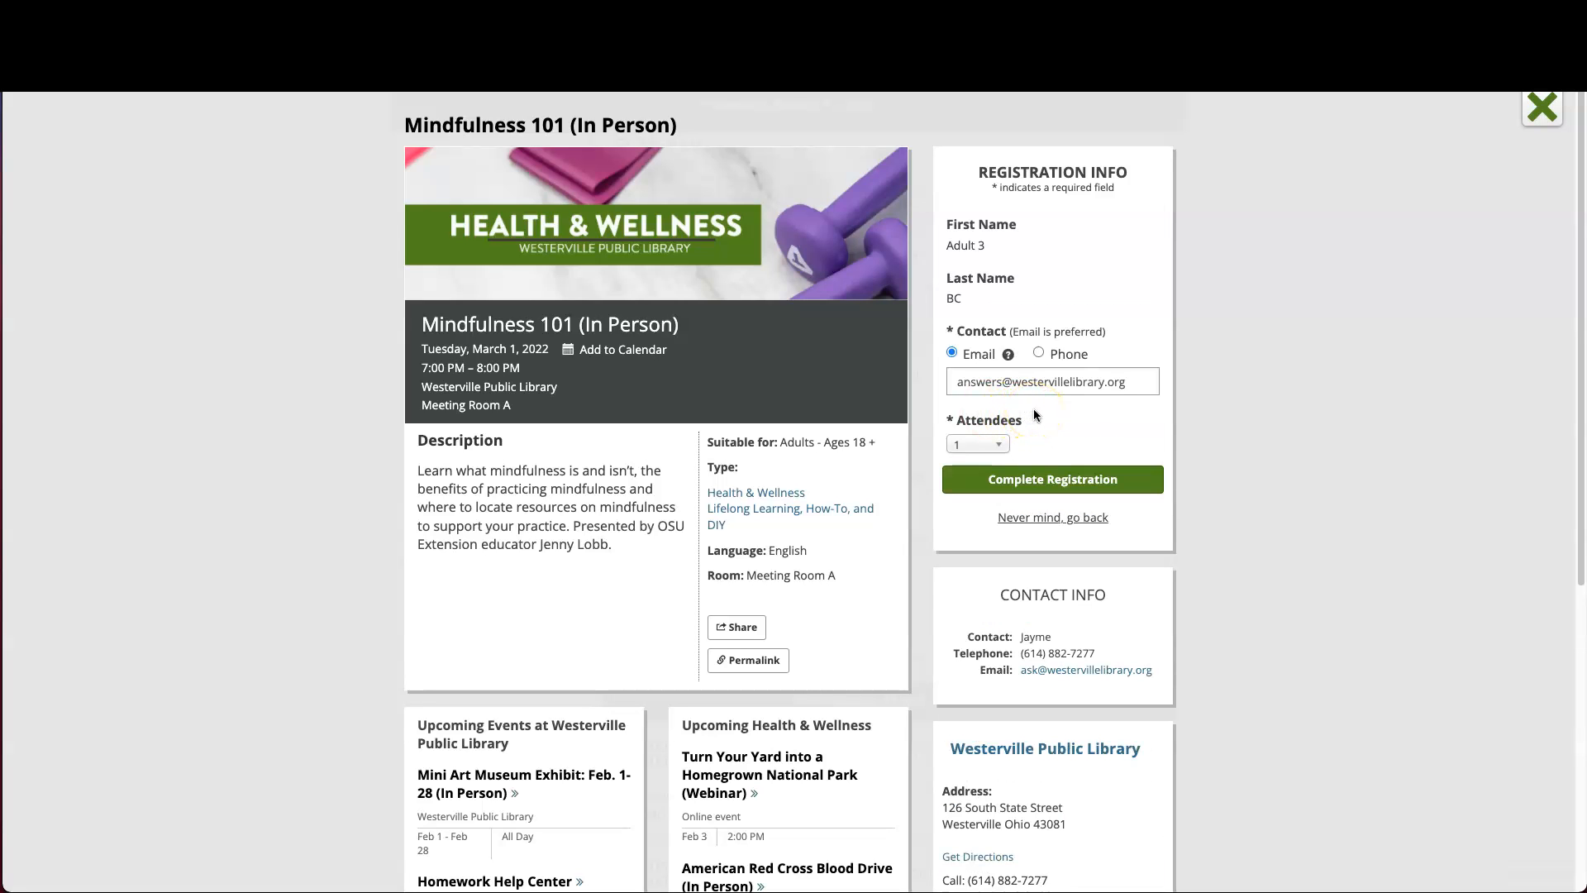
mouse_move(1034, 414)
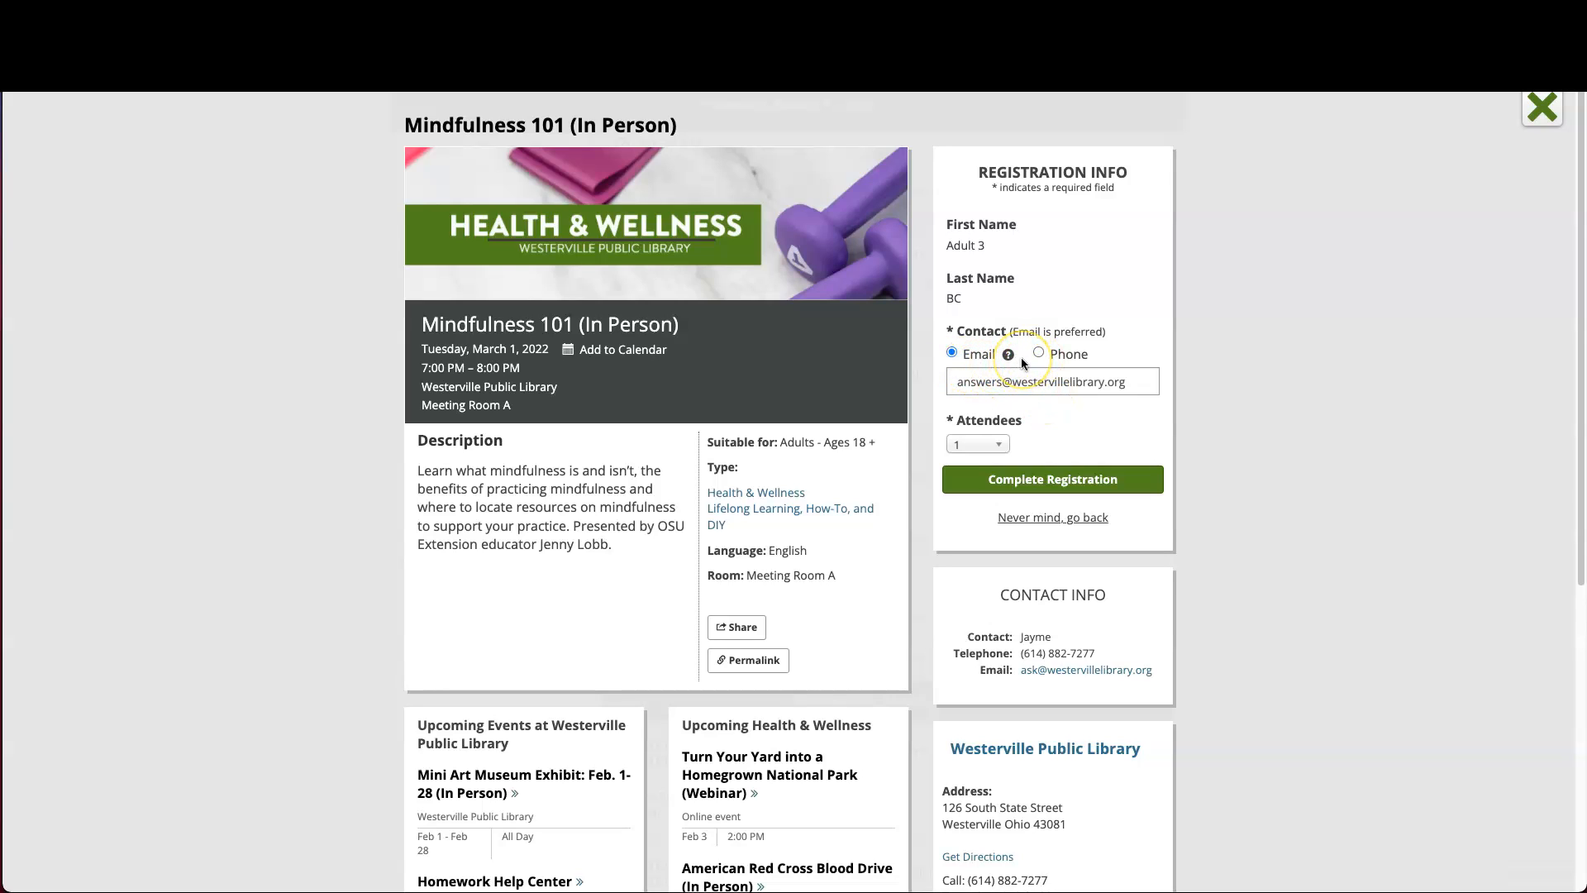
mouse_move(1001, 443)
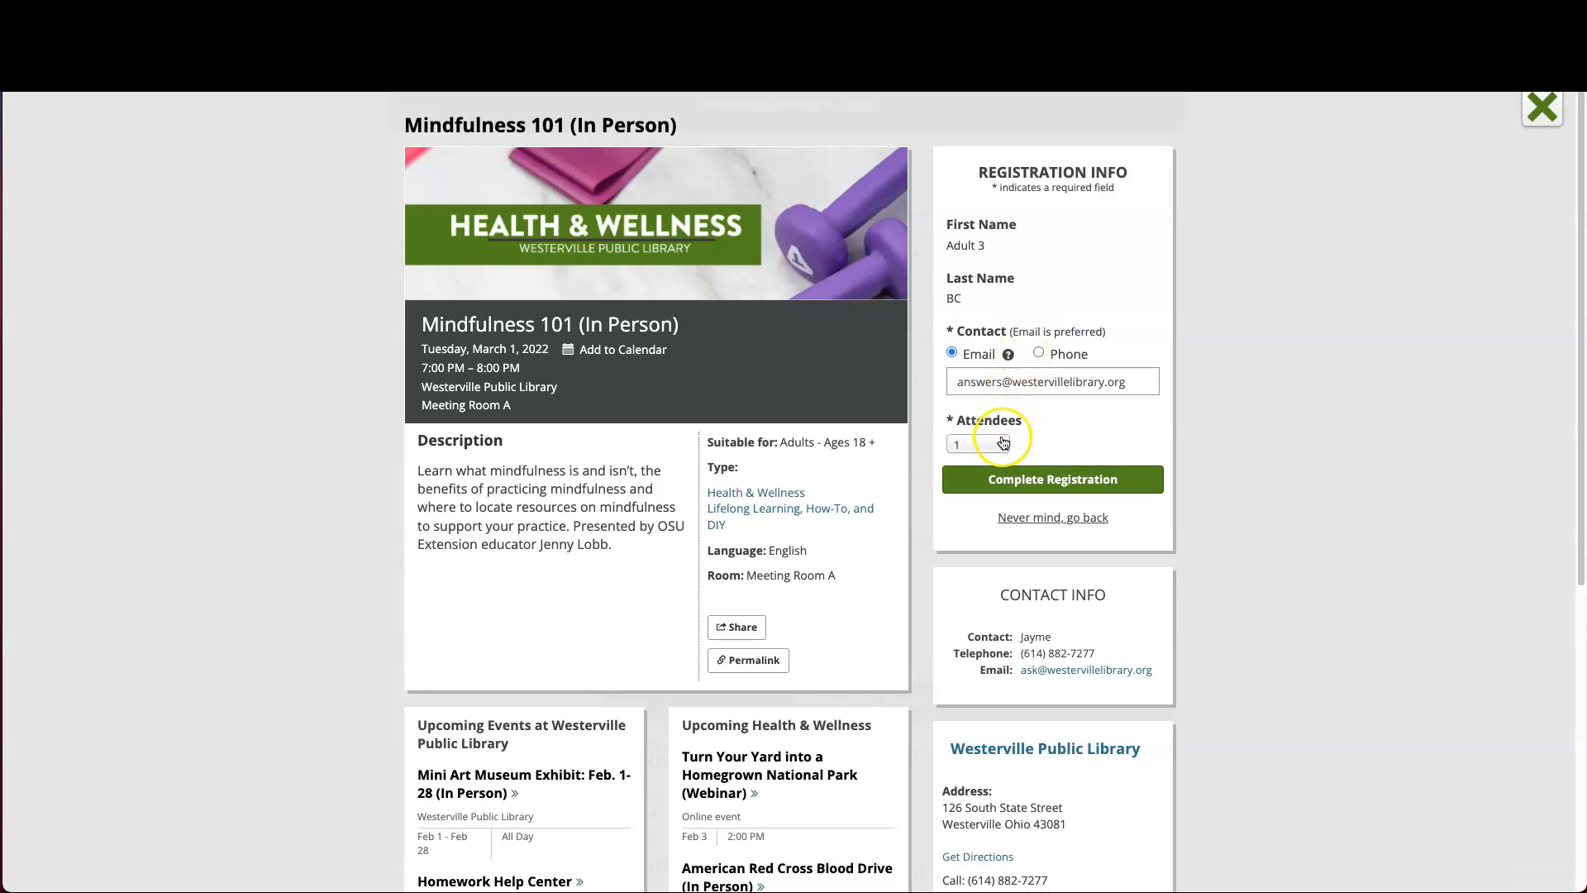
Keep 1 attendee and complete the Mindfulness 101 registration
left_click(1001, 443)
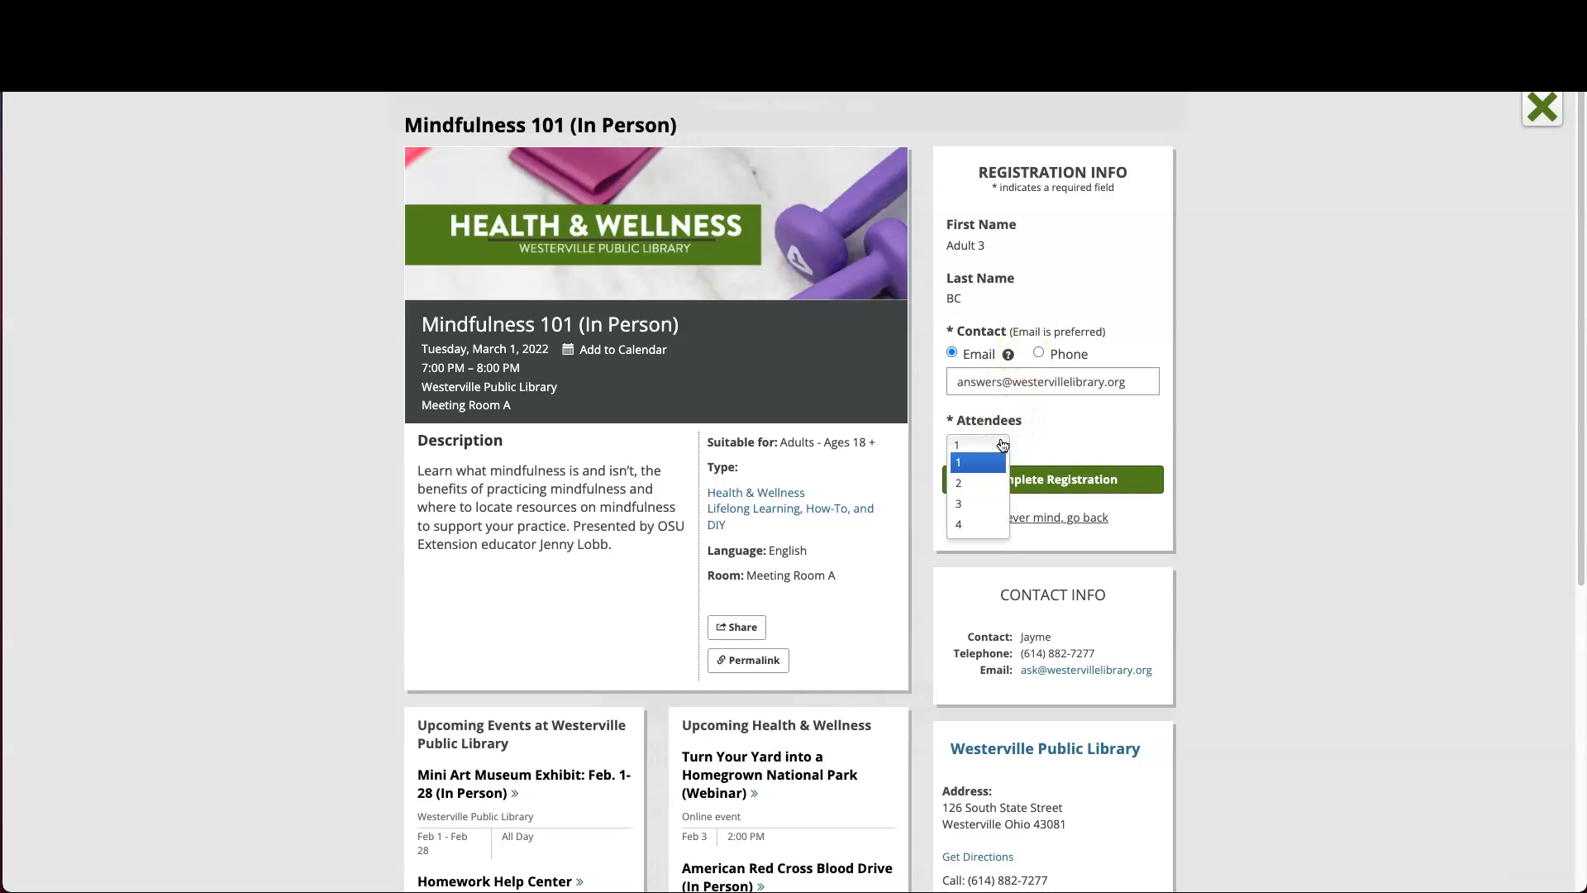
mouse_move(1024, 436)
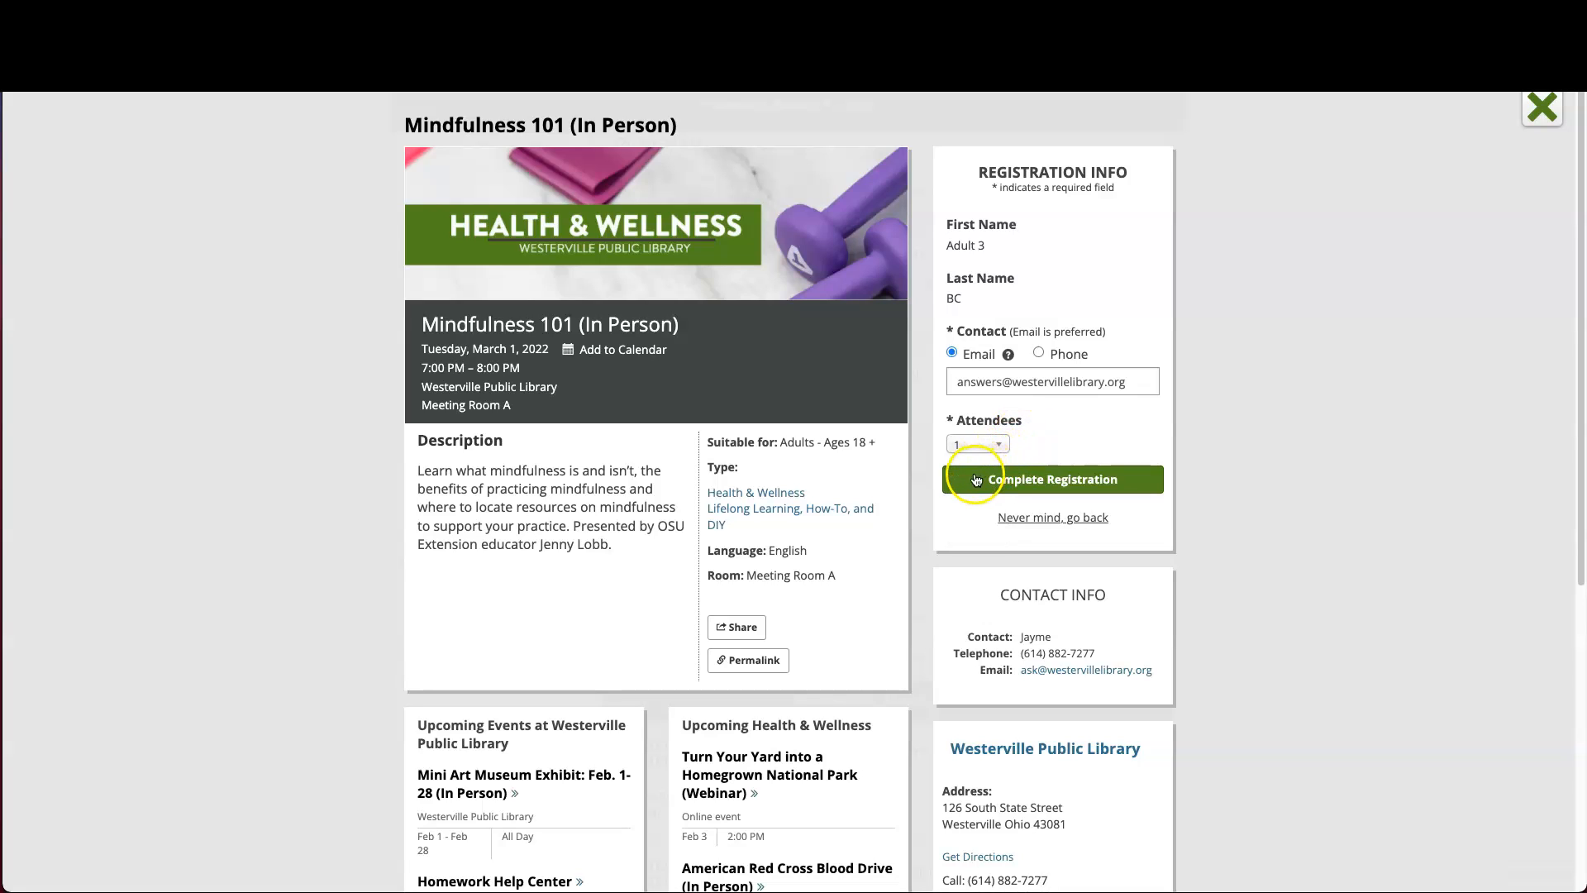
left_click(1055, 479)
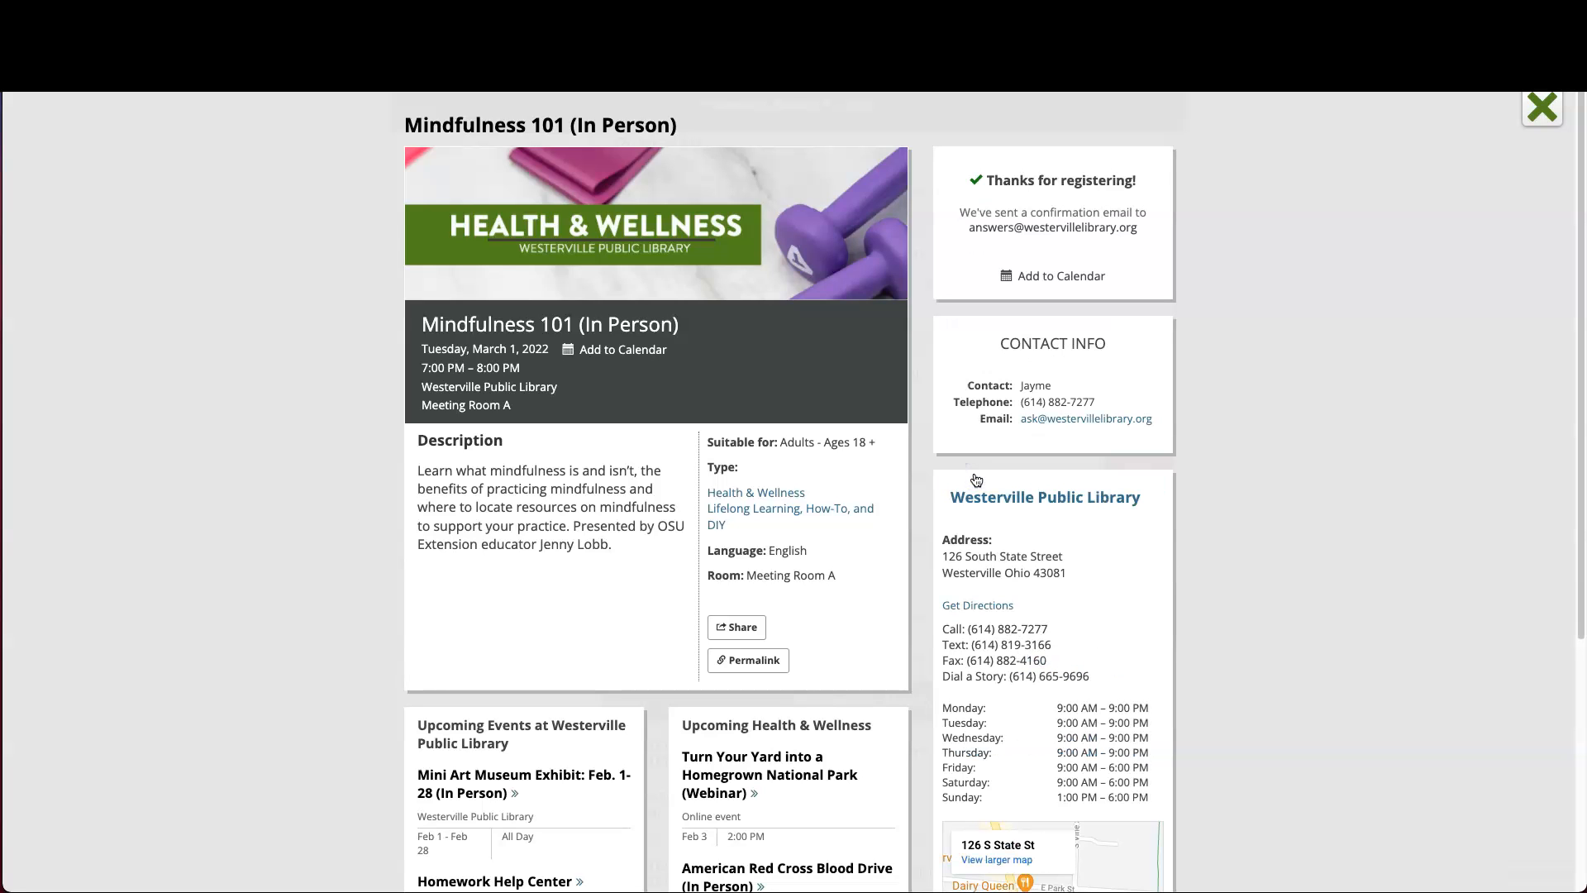